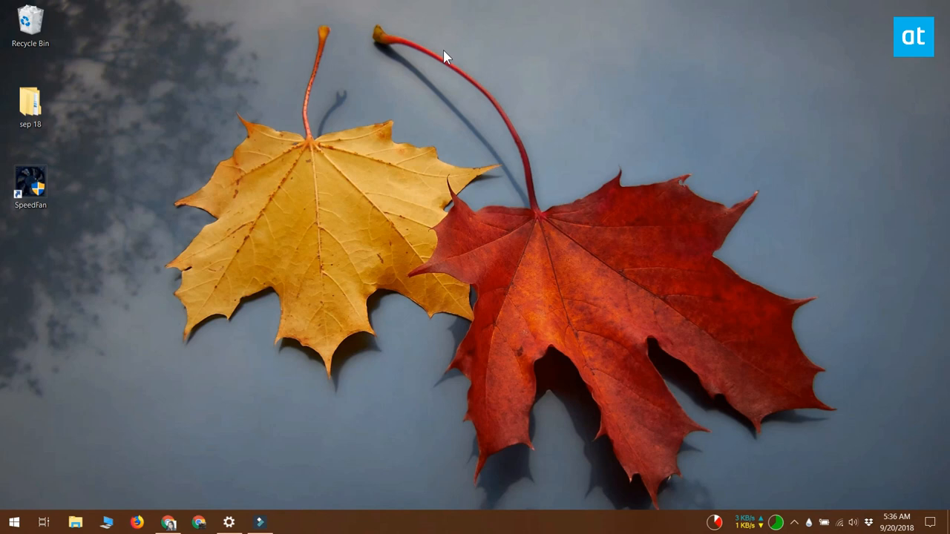
mouse_move(3, 222)
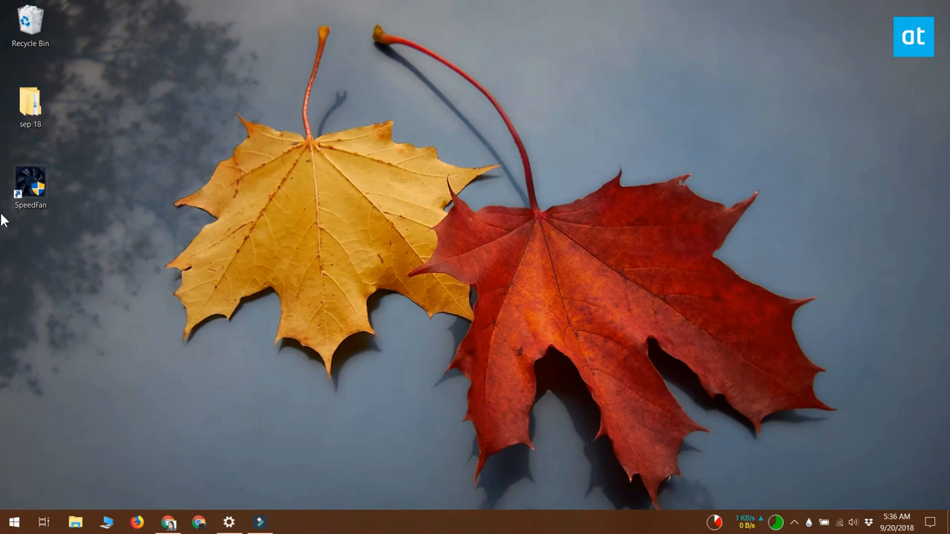
Launch SpeedFan from the desktop so it loads on the Readings tab
double_click(30, 184)
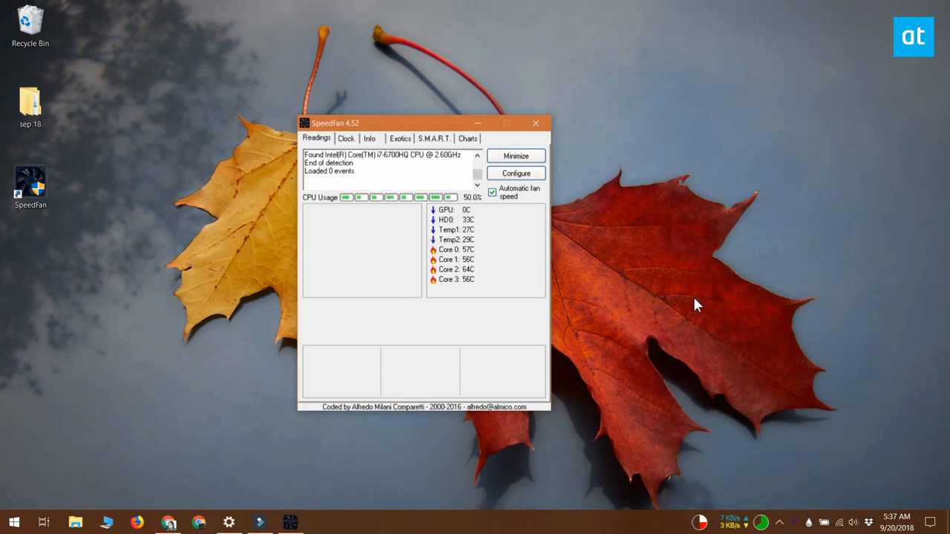
mouse_move(735, 310)
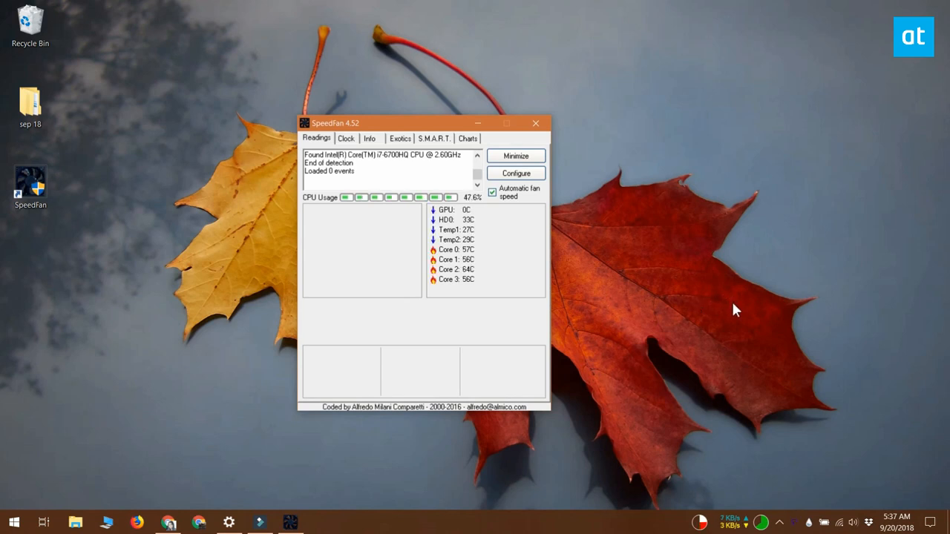
mouse_move(412, 386)
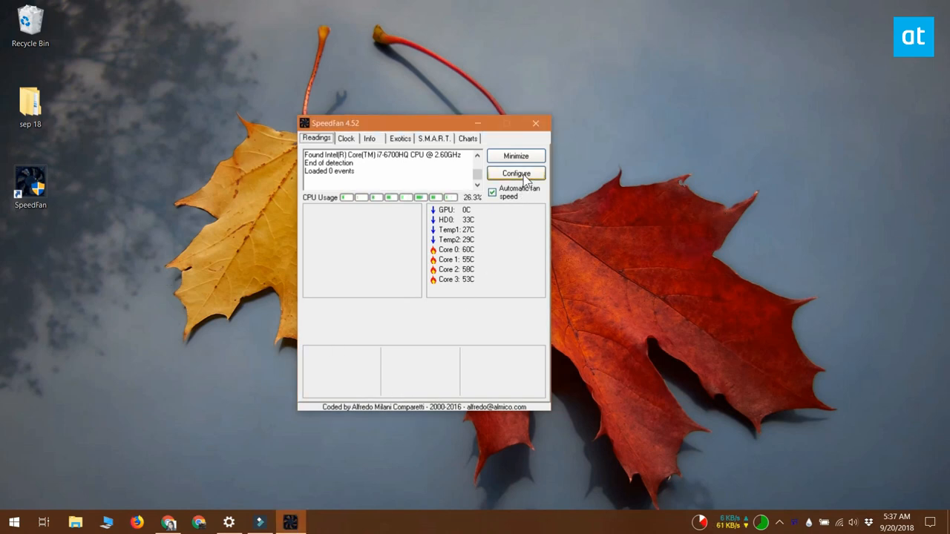
In Configure's Temperatures settings, raise a sensor's desired and warning thresholds, entering 65
left_click(516, 173)
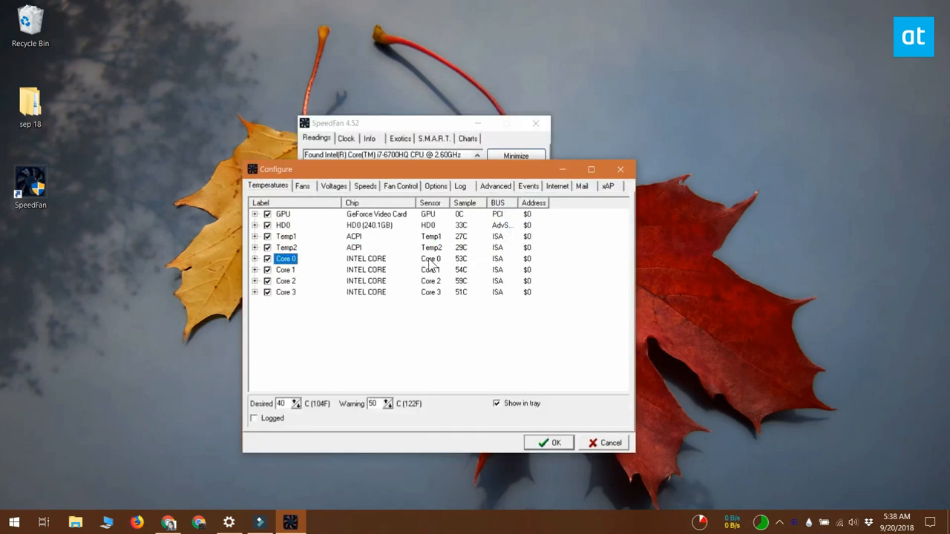
mouse_move(330, 457)
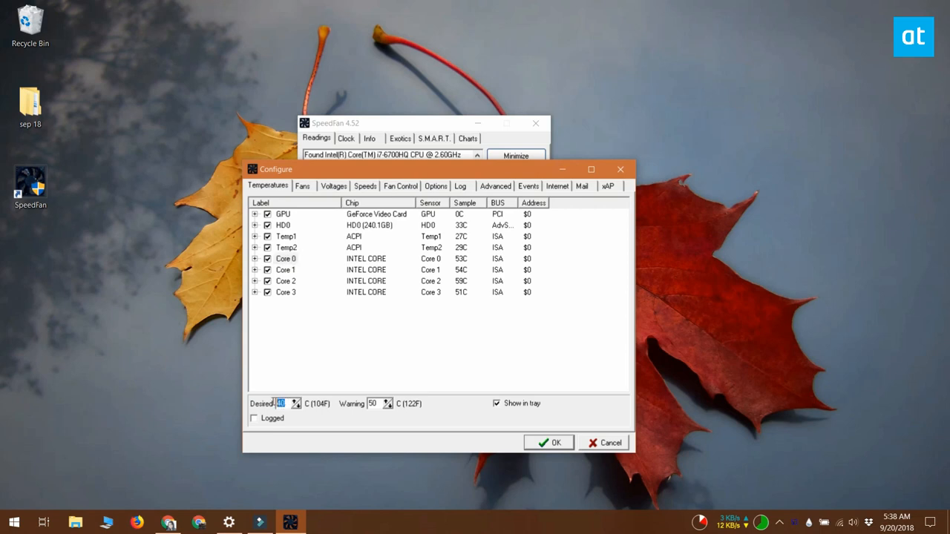
type("65")
left_click(374, 404)
type("60")
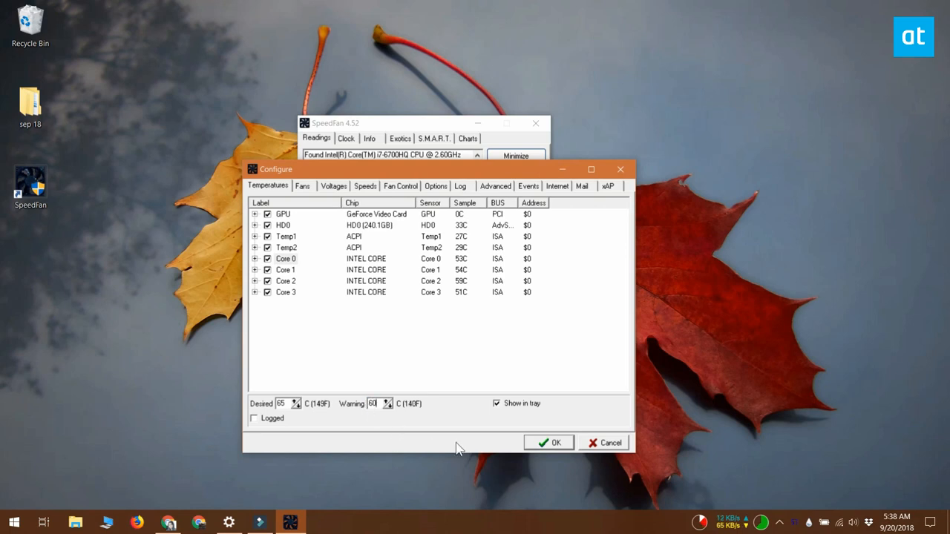
Accept the raised thresholds with OK and return to the live Readings display
left_click(549, 442)
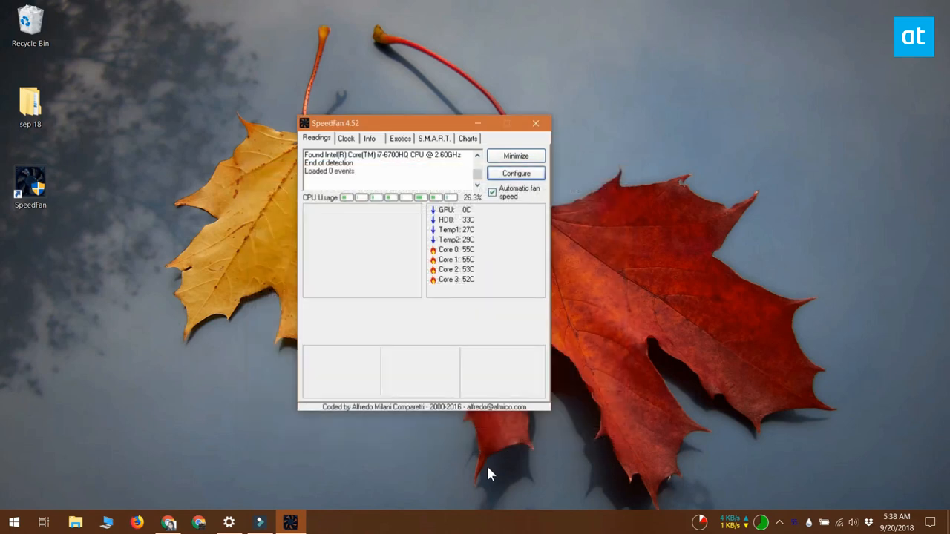
mouse_move(478, 343)
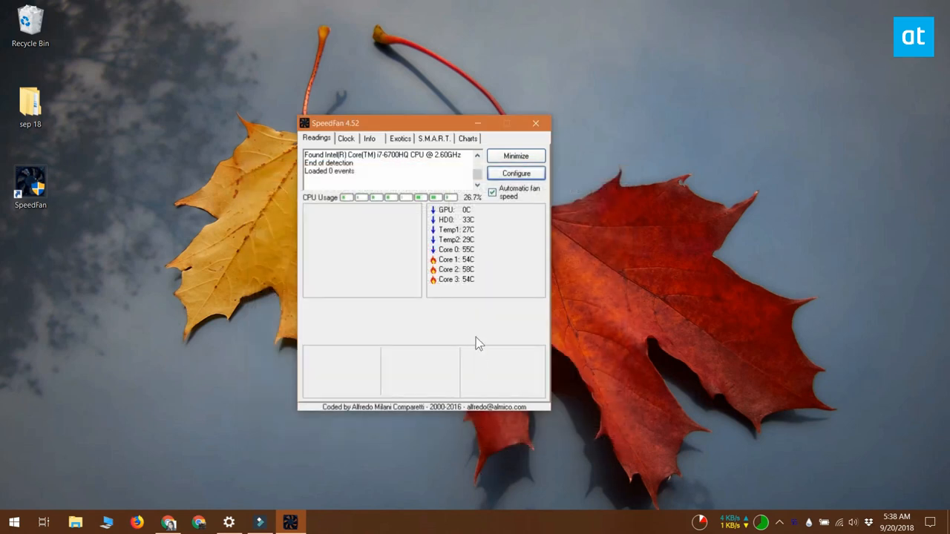
mouse_move(483, 274)
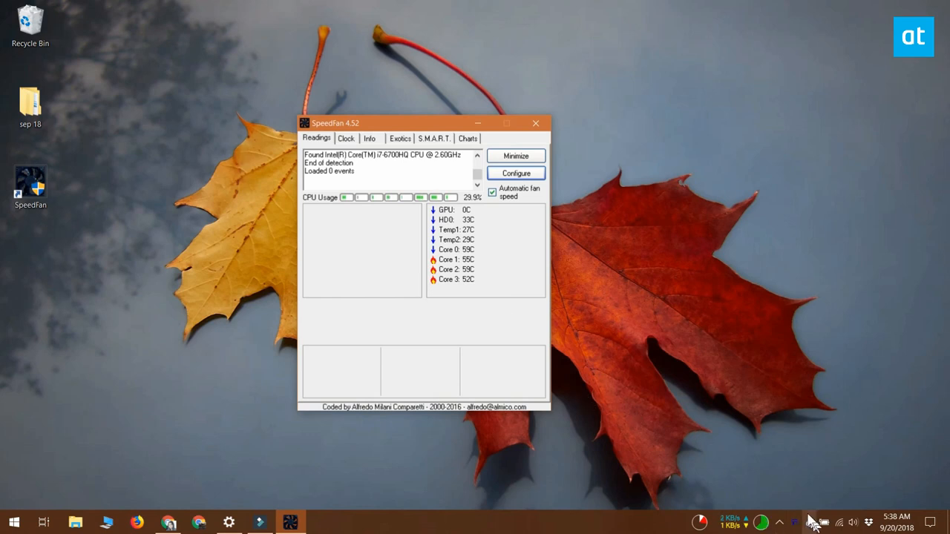
mouse_move(653, 317)
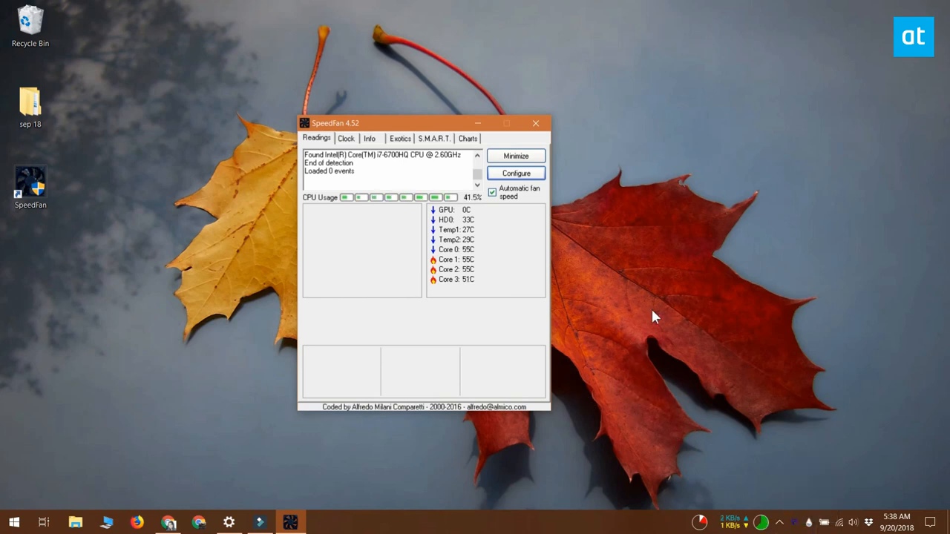